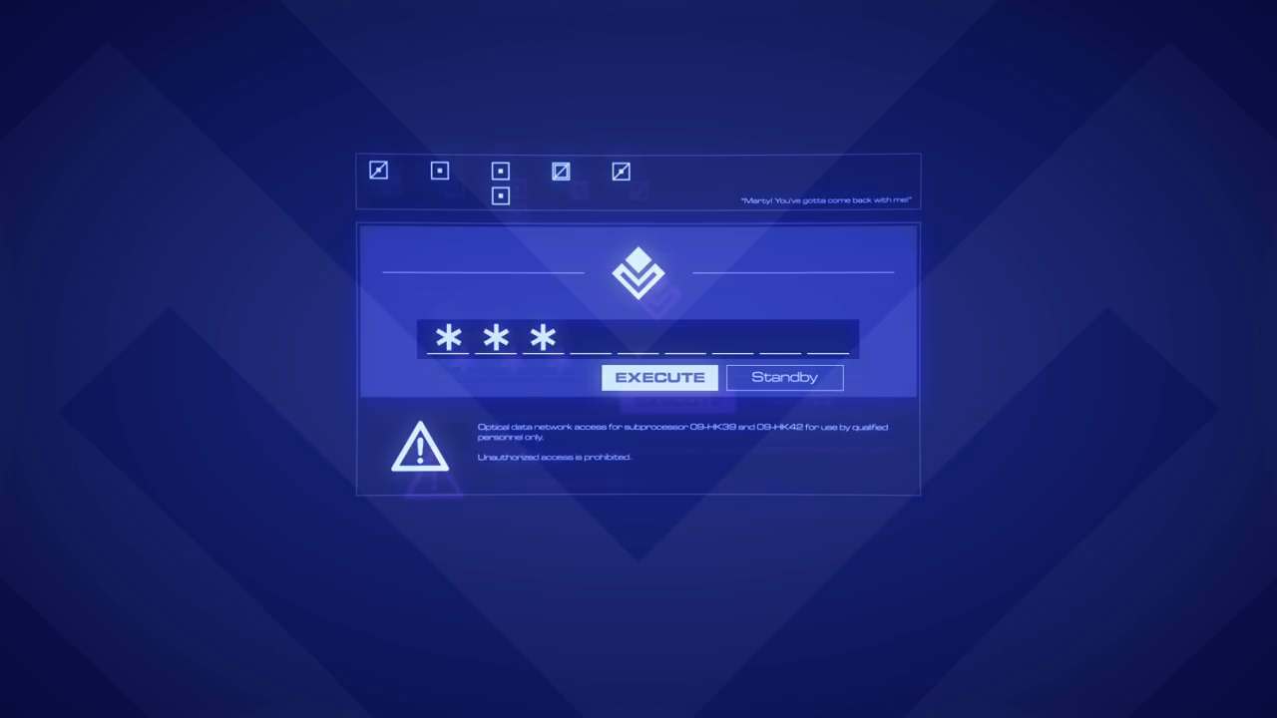
left_click(658, 377)
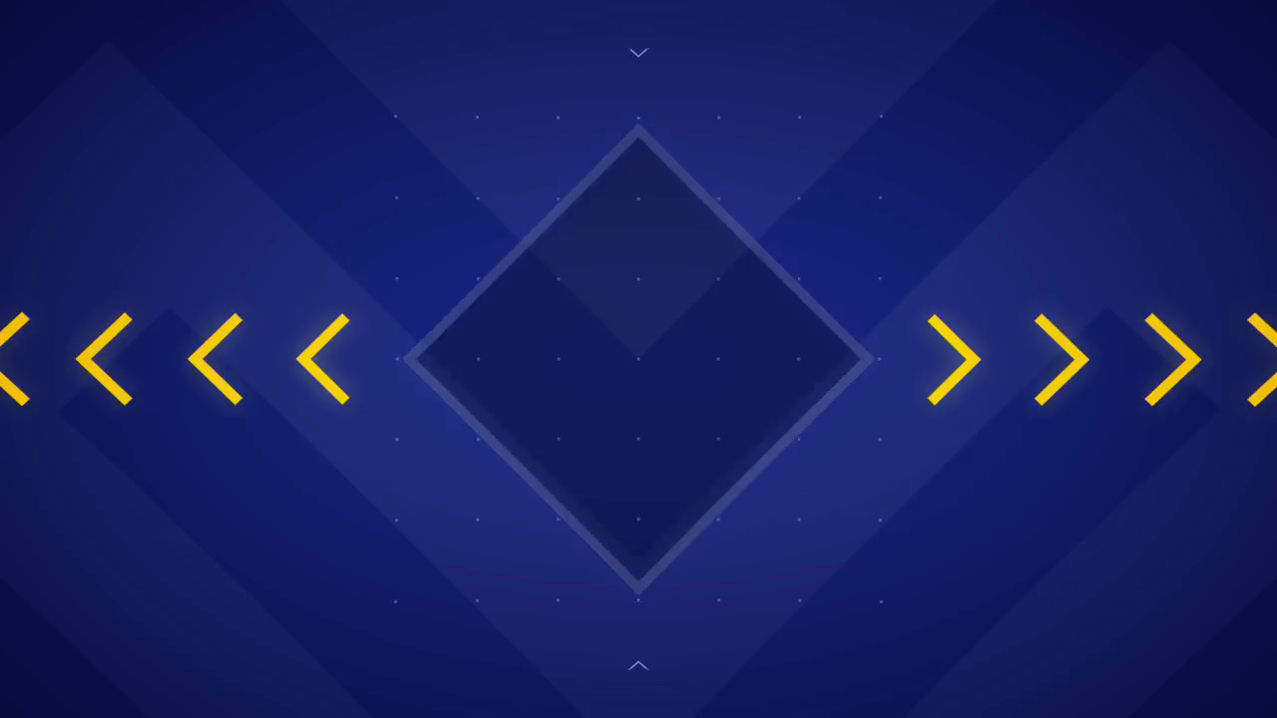